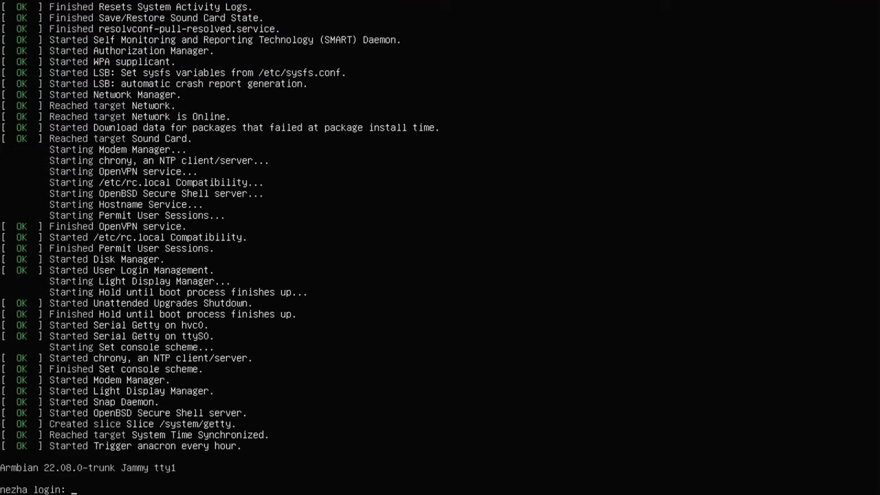
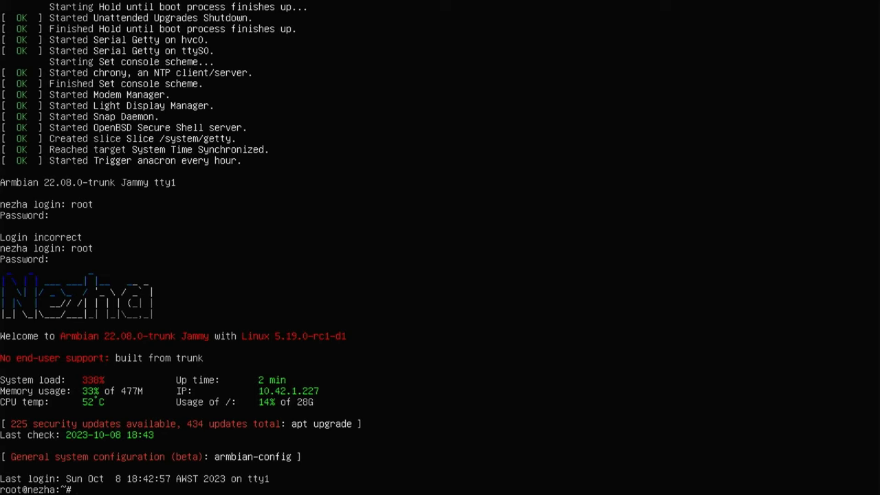
Show memory in megabytes with free -m and the mounted mmcblk0 partitions.
text(free -)
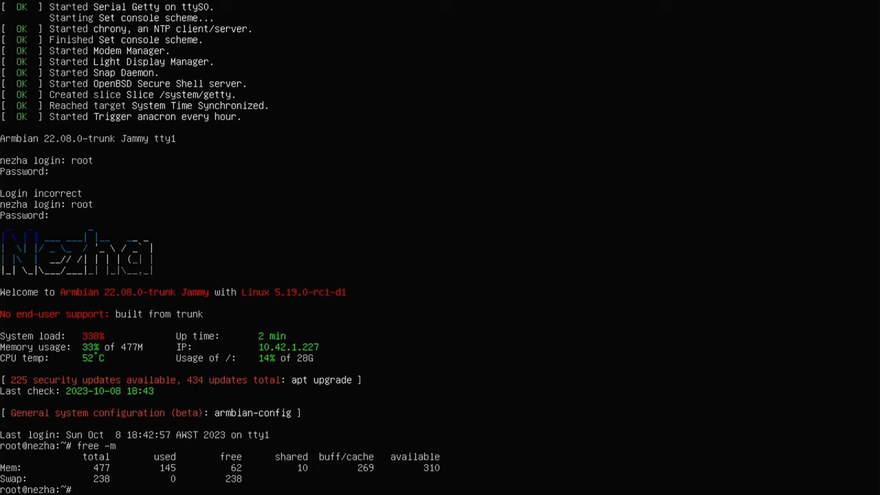
text(mount | grep mmc)
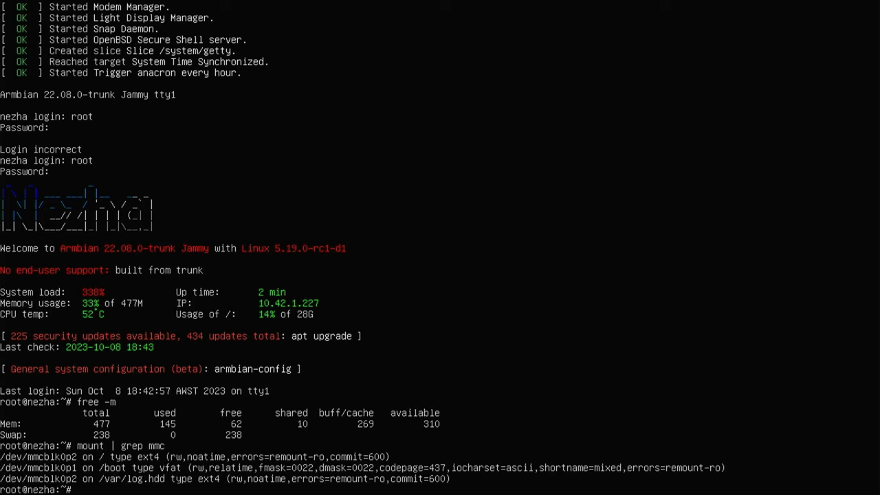
text(system)
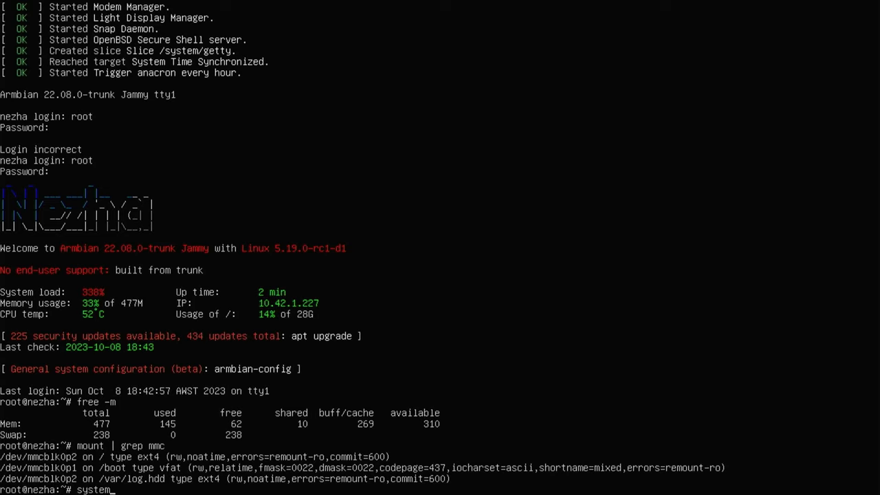
Run systemd-analyze blame and scroll through all 80 boot-time entries and back up.
text(d-analyze bl)
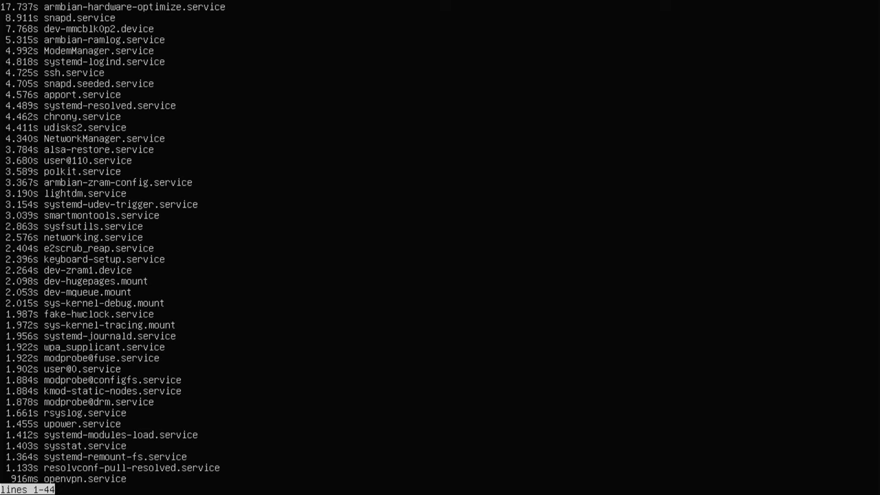
scroll(down, 3)
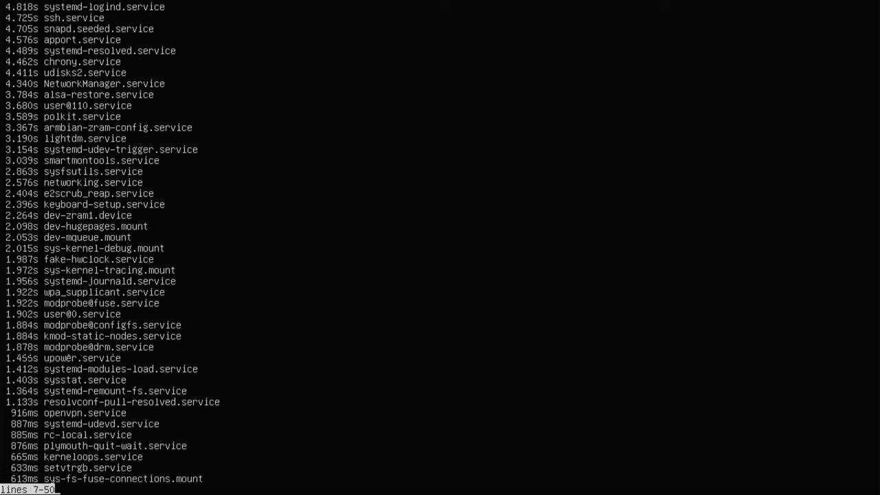
scroll(down, 3)
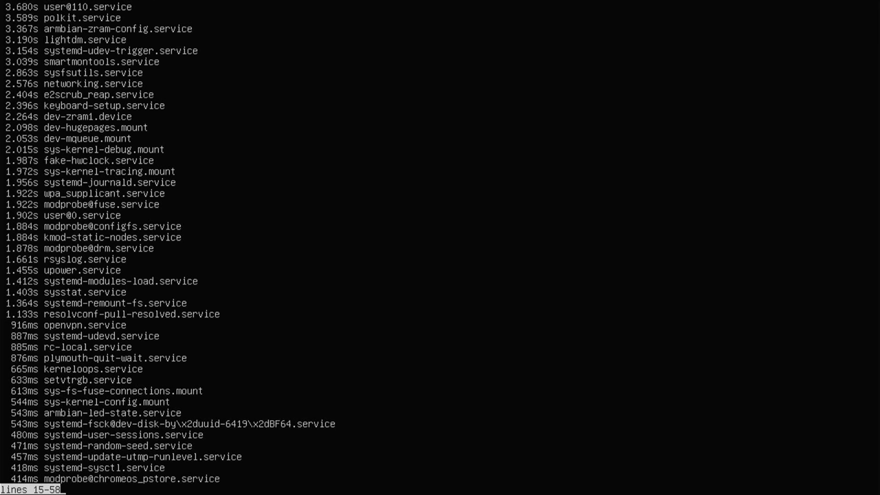
scroll(down, 3)
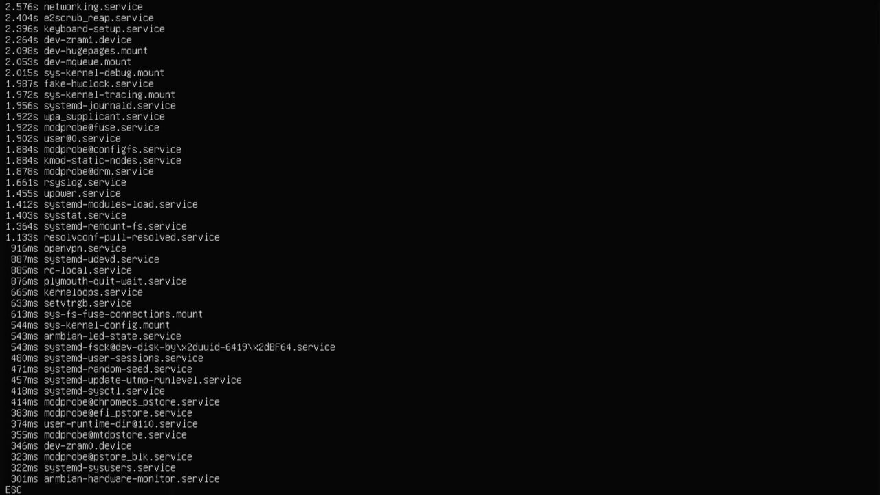
scroll(down, 3)
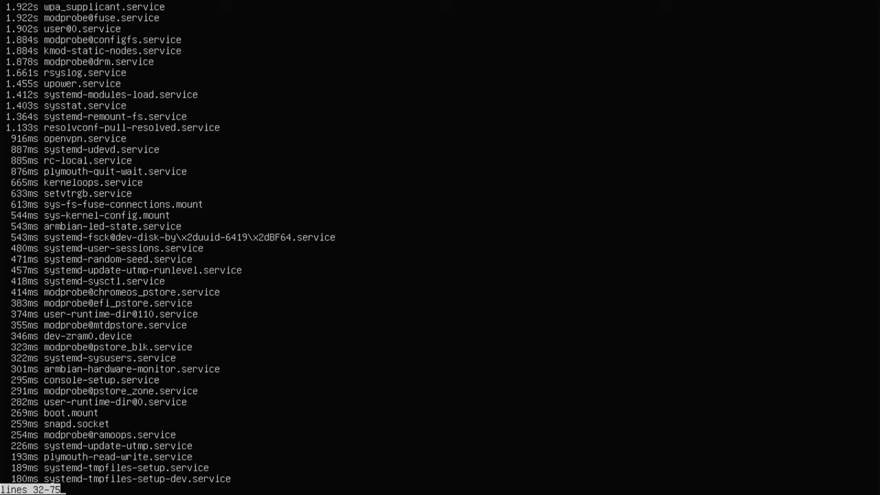
scroll(down, 3)
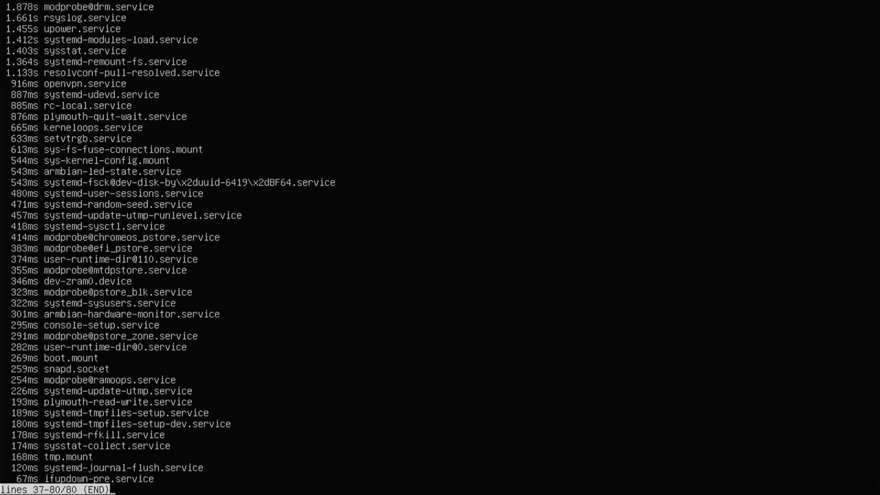
scroll(up, 3)
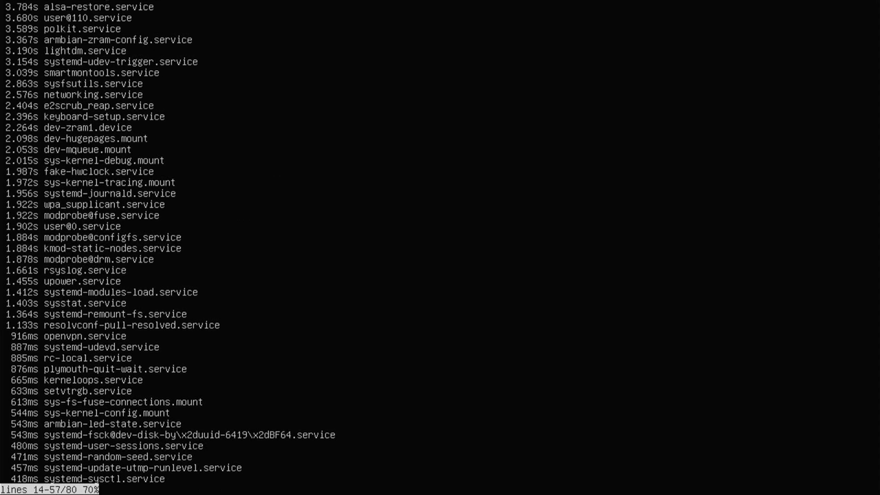
scroll(up, 3)
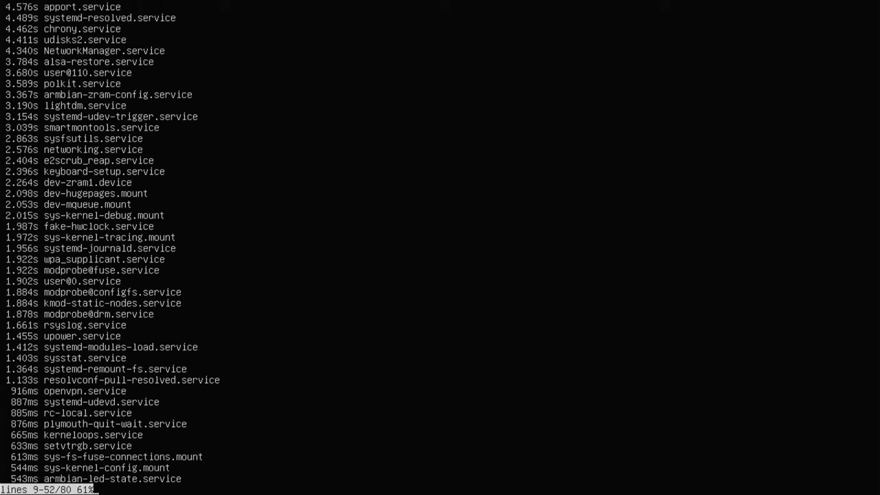
Quit the systemd-analyze pager with q.
key(q)
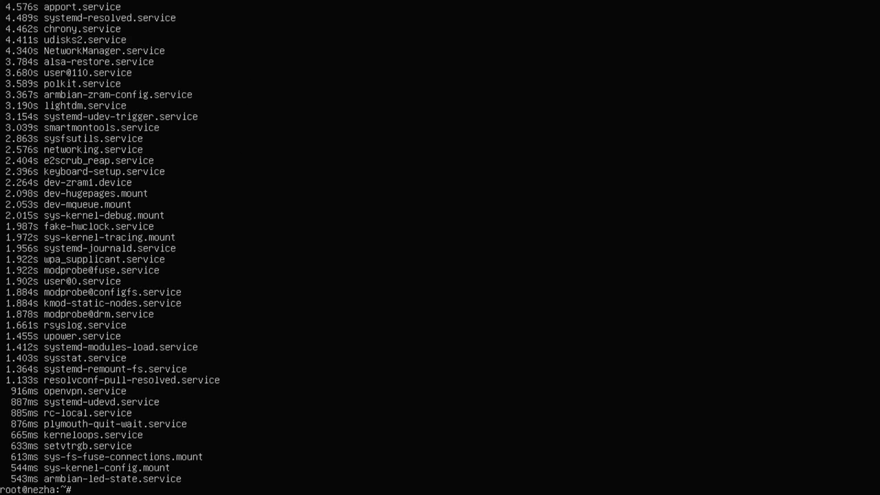
Show /proc/cpuinfo and tab-complete into /sys/devices/system/cpu/cpu0/cpufreq/ max_freq.
text(cat /proc/cpuinfo)
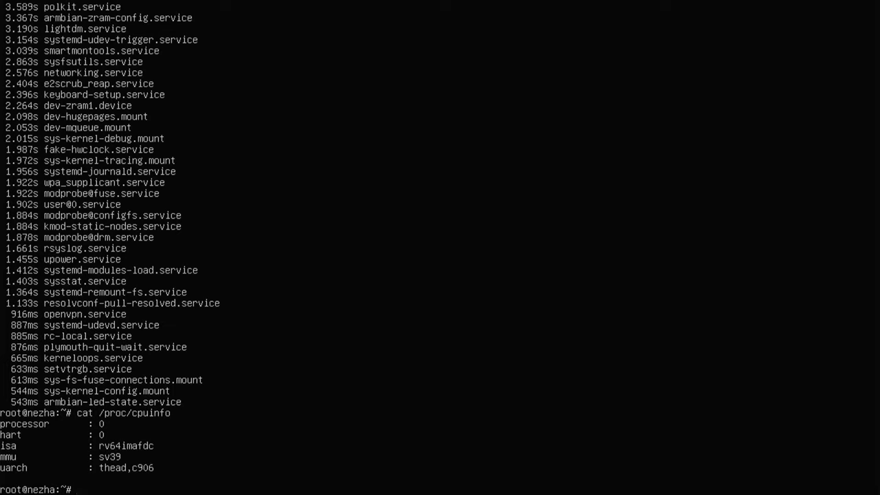
text(cat /)
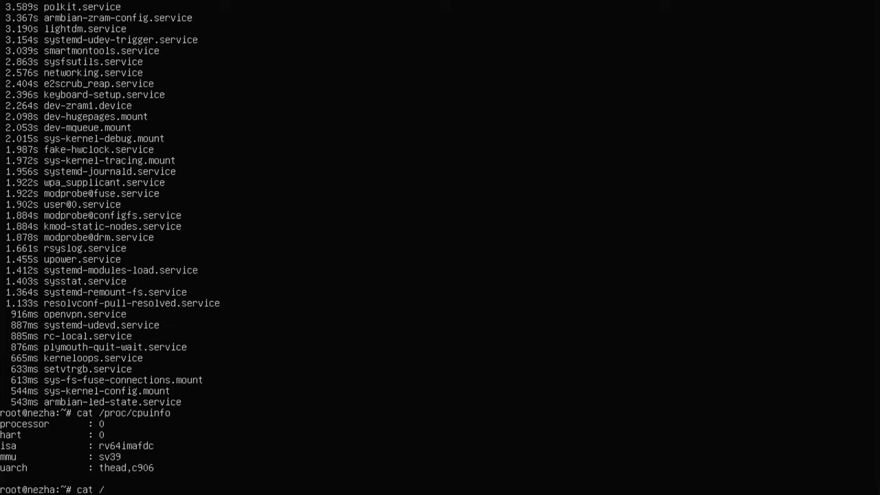
text(sys/)
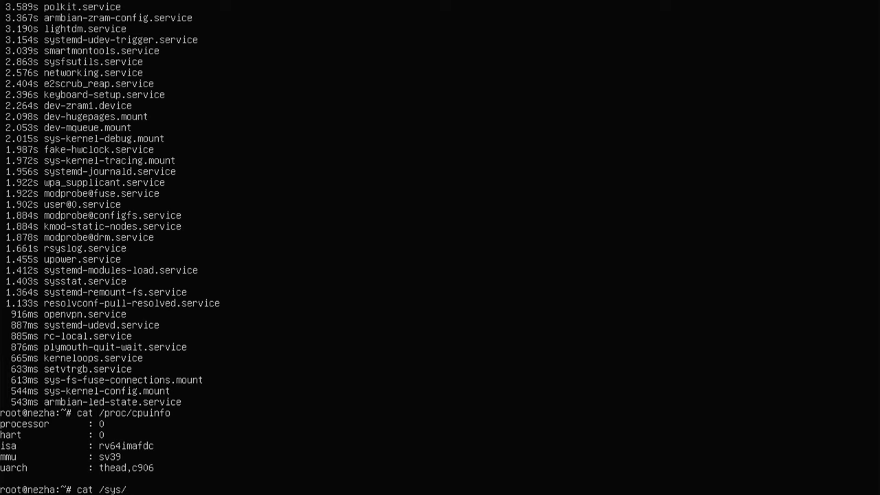
text(devices/system/cpu/)
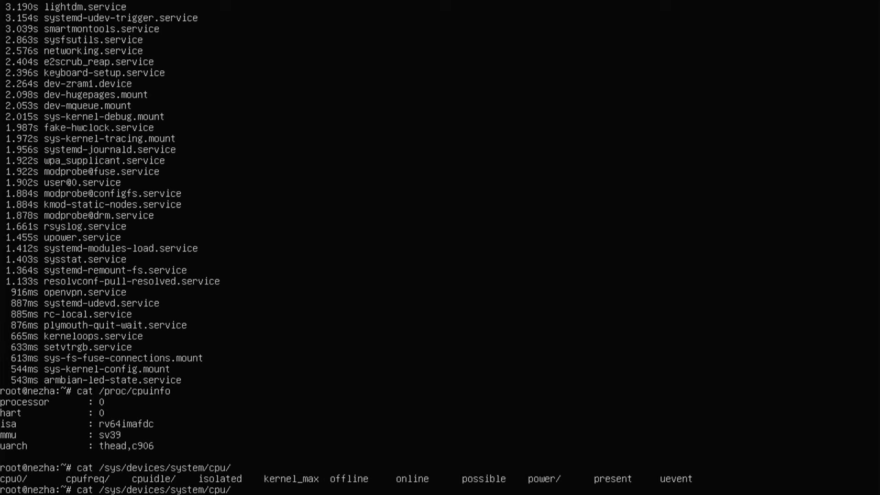
text(cpu0/cpufreq/)
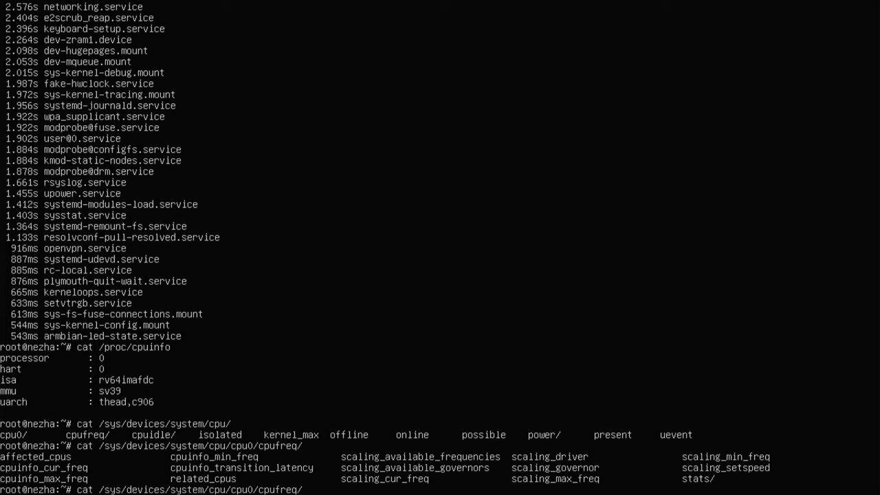
text(cpuinfo_)
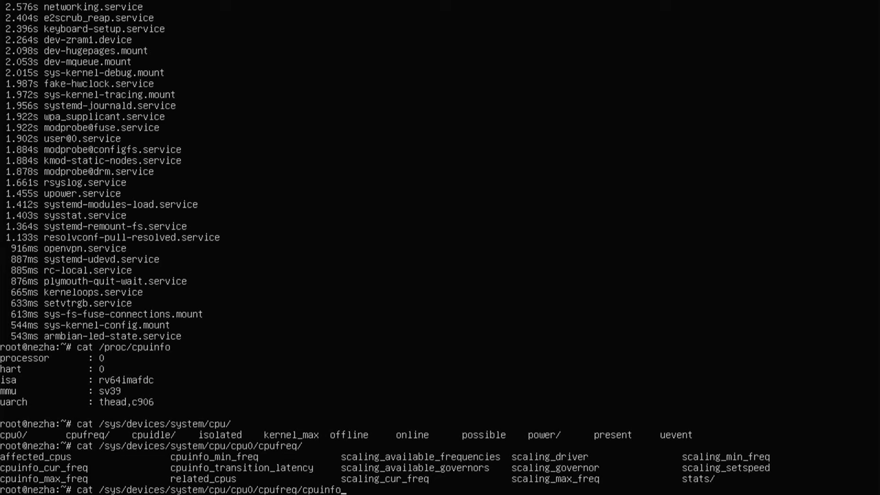
text(max_freq)
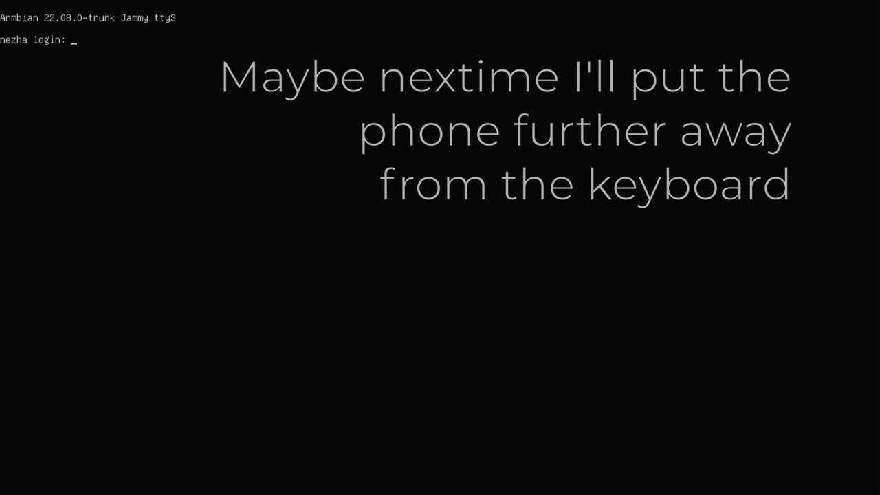
Confirm cpu0 max and current frequency read 1008000, then start top.
text(root@nezha:~# cat /sys/devices/system/cpu/cpu0/cpufreq/cpuinfo_max_freq)
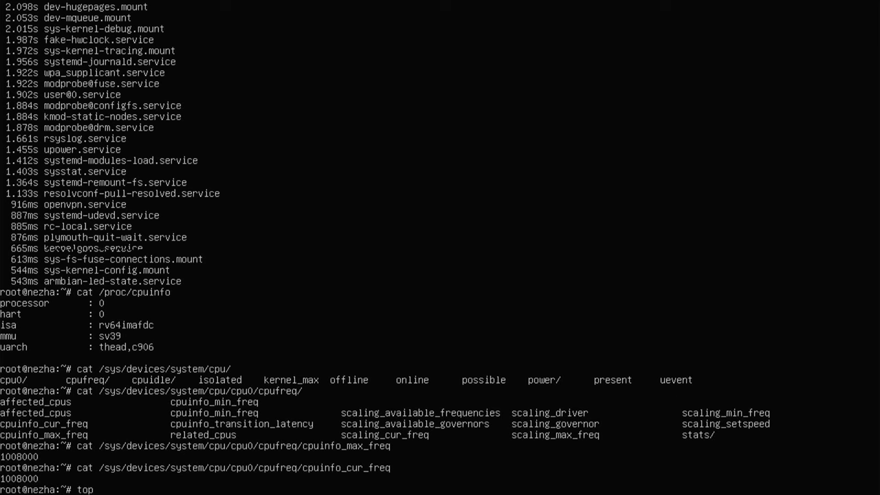
key(Return)
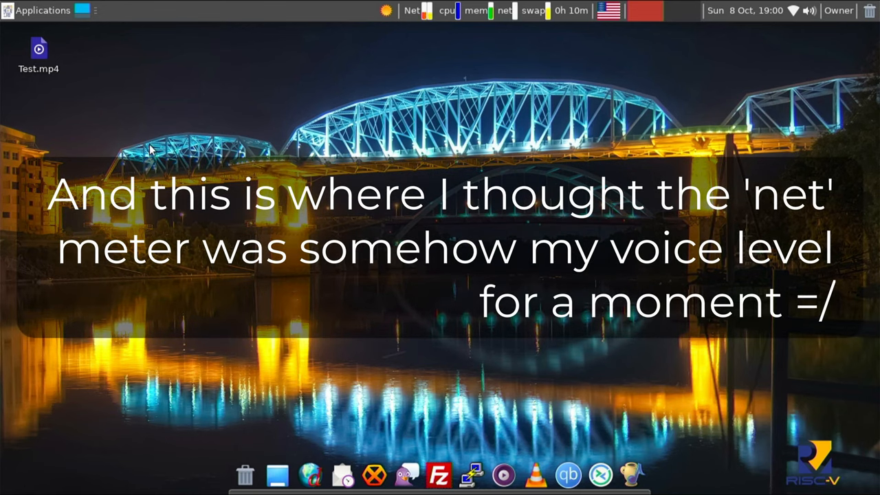
mouse_move(68, 58)
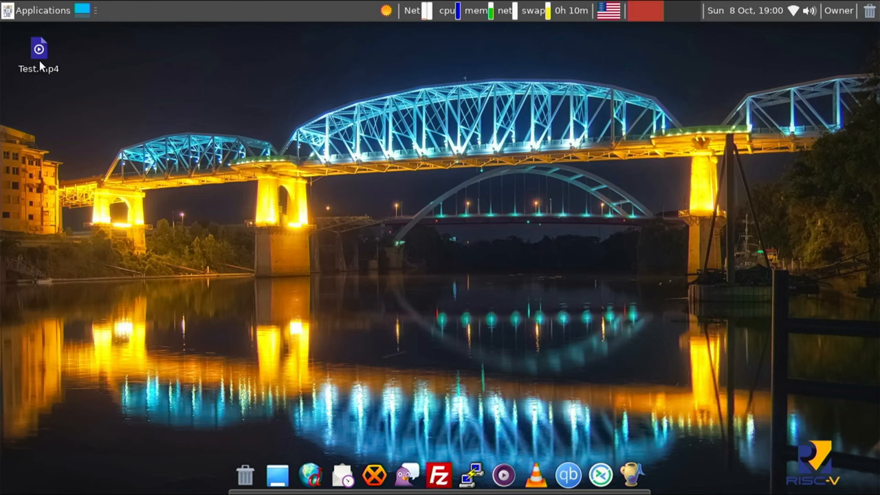
mouse_move(311, 475)
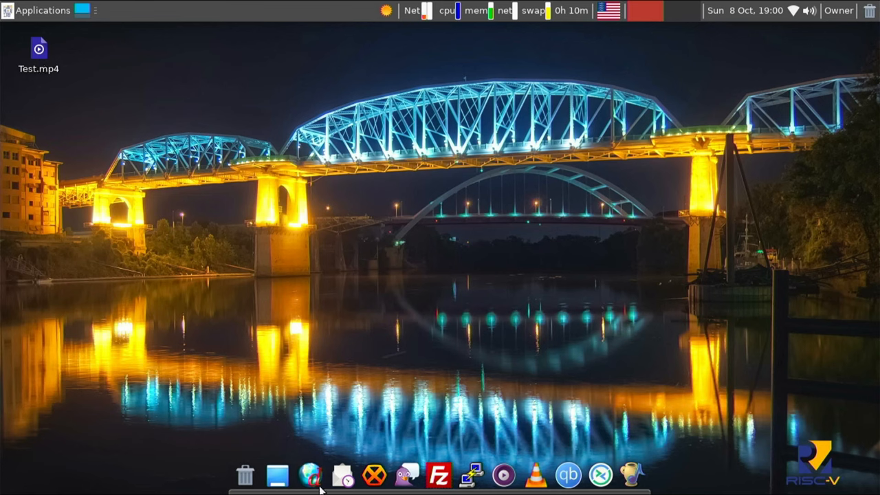
mouse_move(309, 411)
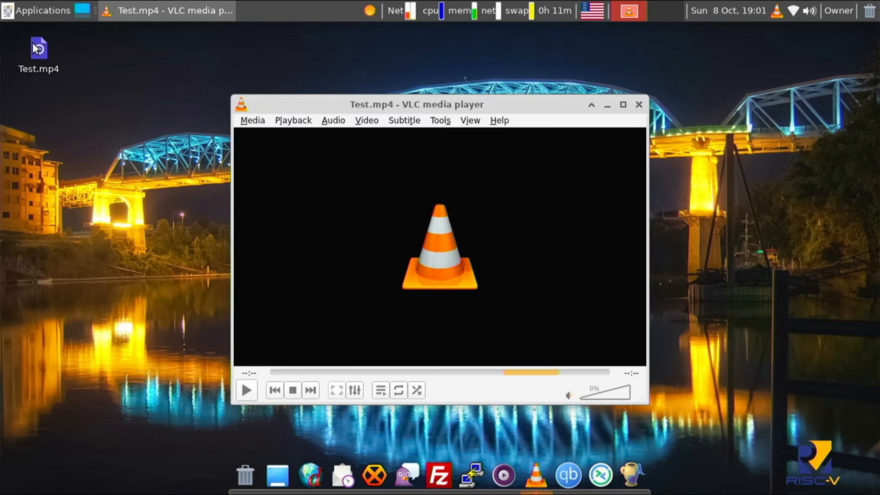
Leave VLC and return to the console showing the top process snapshot.
click(246, 390)
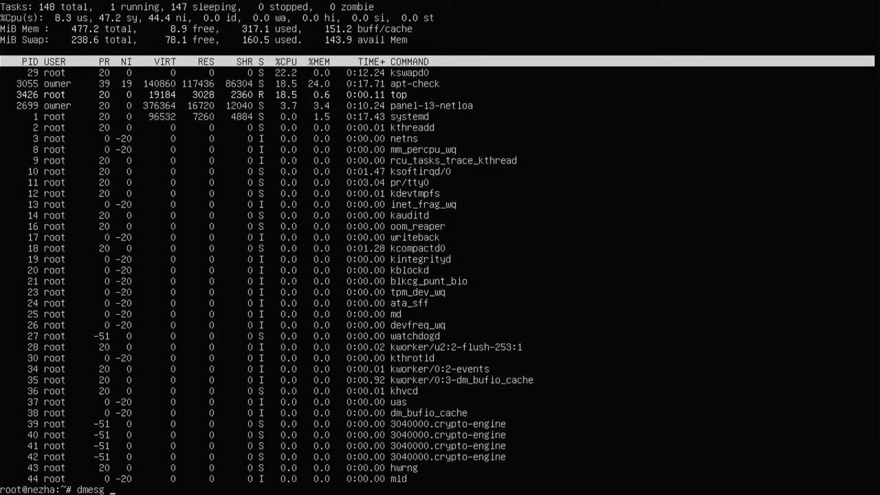
Switch to tty3 and enter root as the login name.
key(Return)
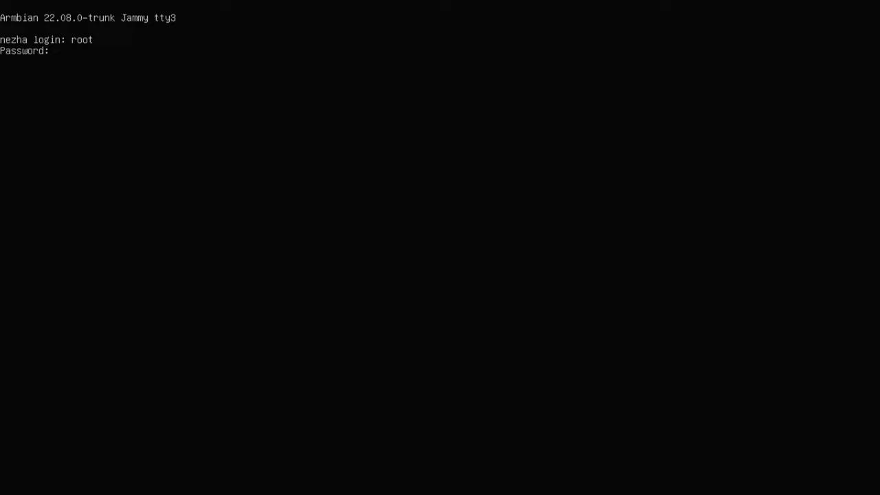
Enter the root password on tty3 and run dmesg to print kernel boot messages.
key(Return)
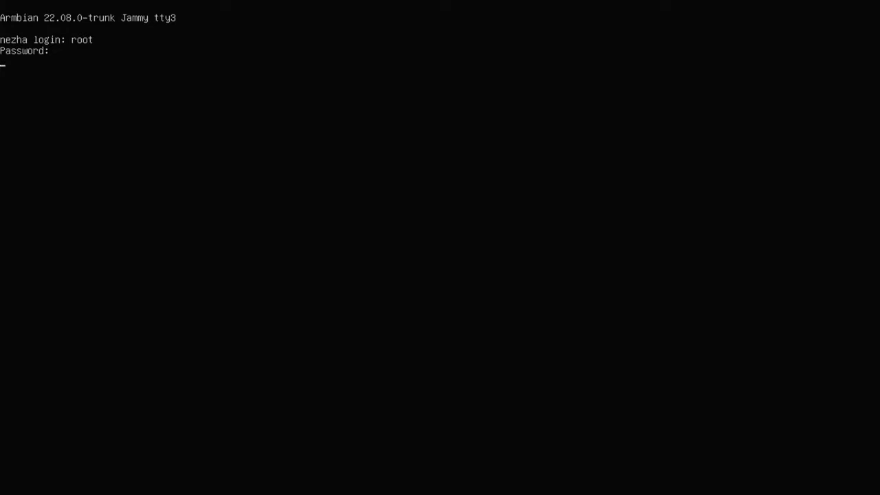
key(Return)
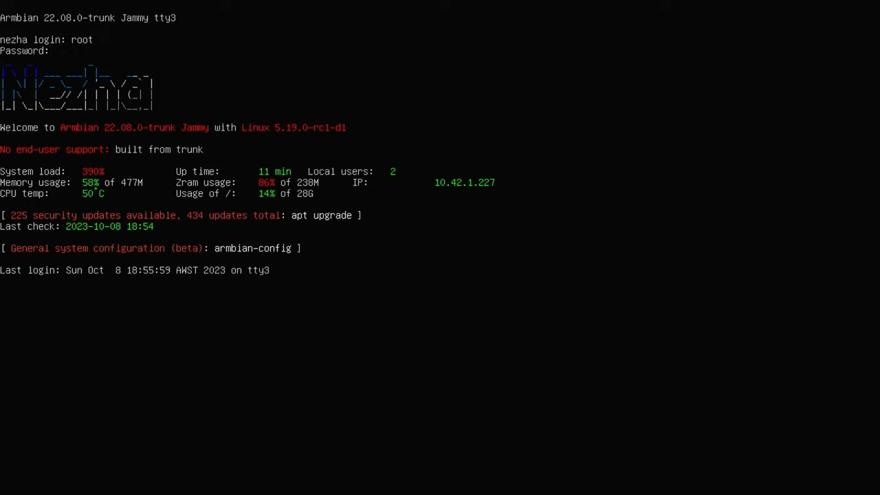
key(Return)
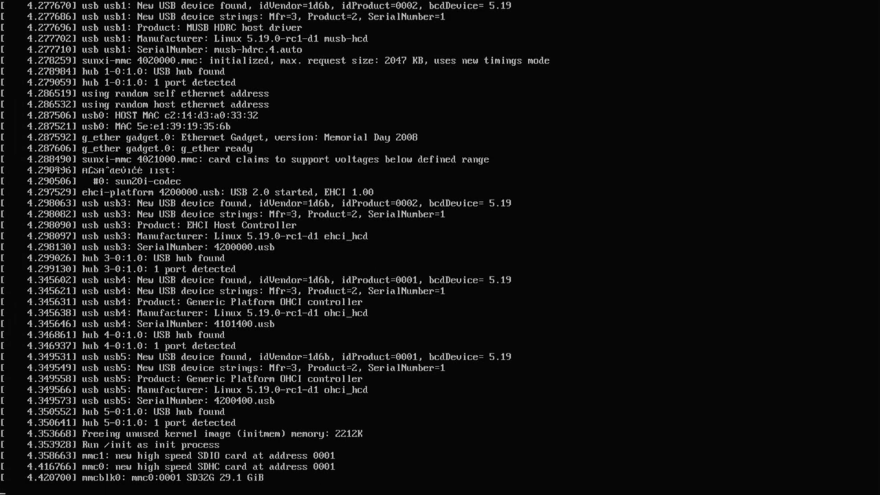
Scroll the boot log, then switch to tty2 and enter root as the login name.
scroll(down, 3)
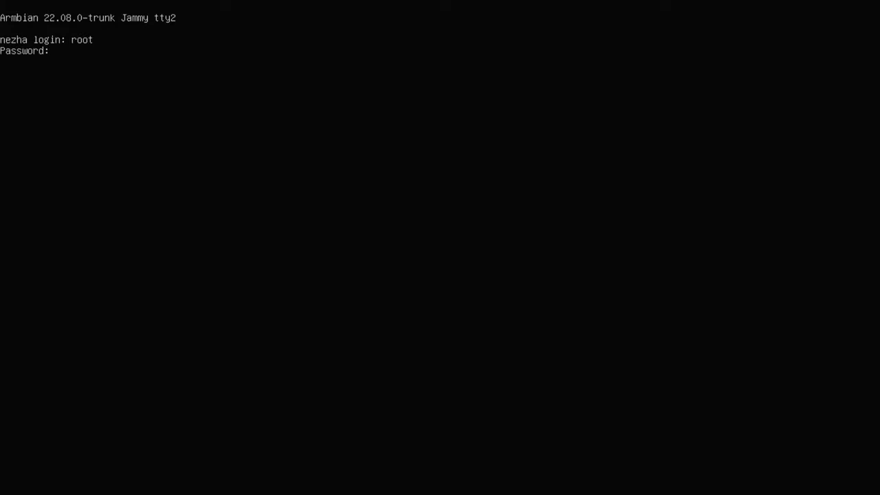
Log in as root on tty2 and force-kill the Xorg server with killall -9.
key(Return)
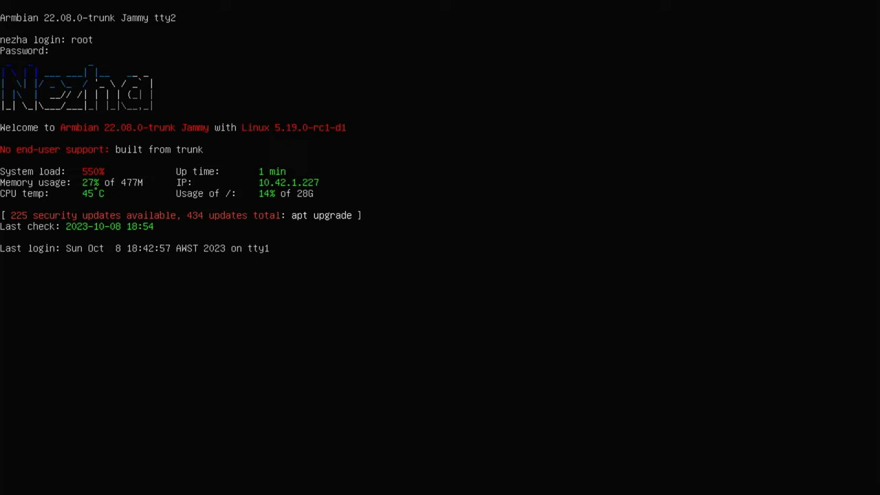
key(Return)
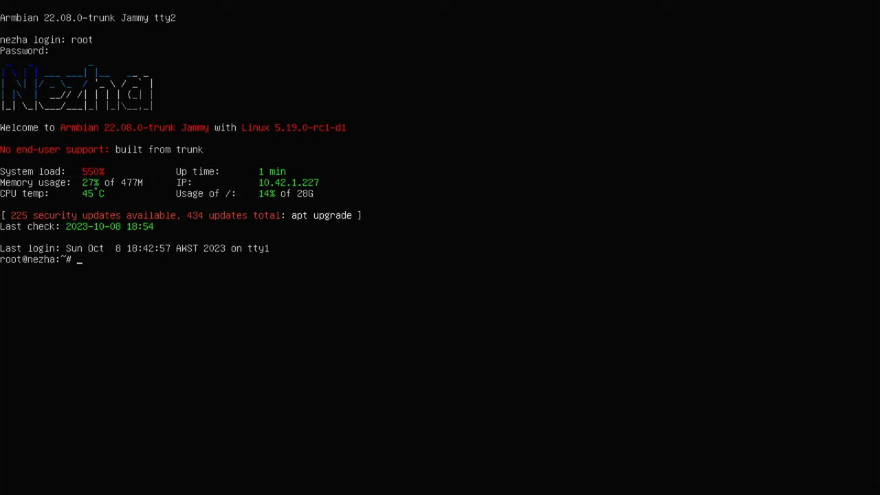
text(killall -9 Xorg)
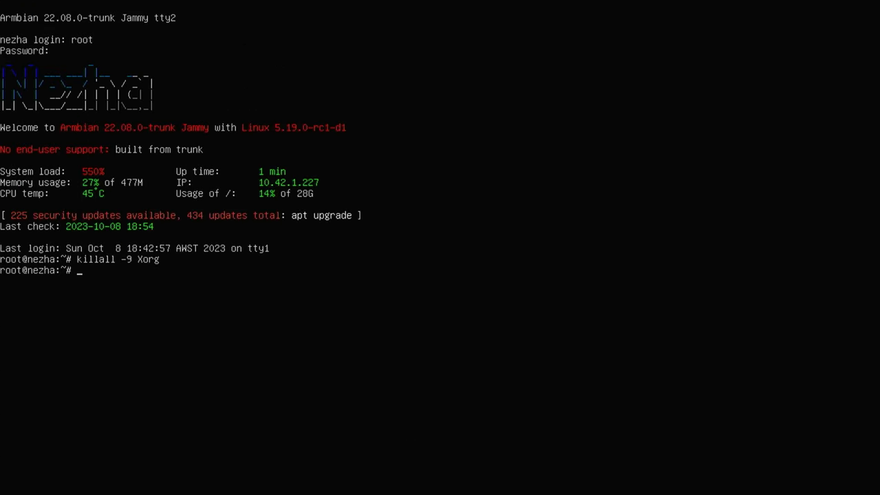
Run lsblk, lsusb and lspci, tab-complete fdisk /dev/, and show memory with free -m.
text(lsblk)
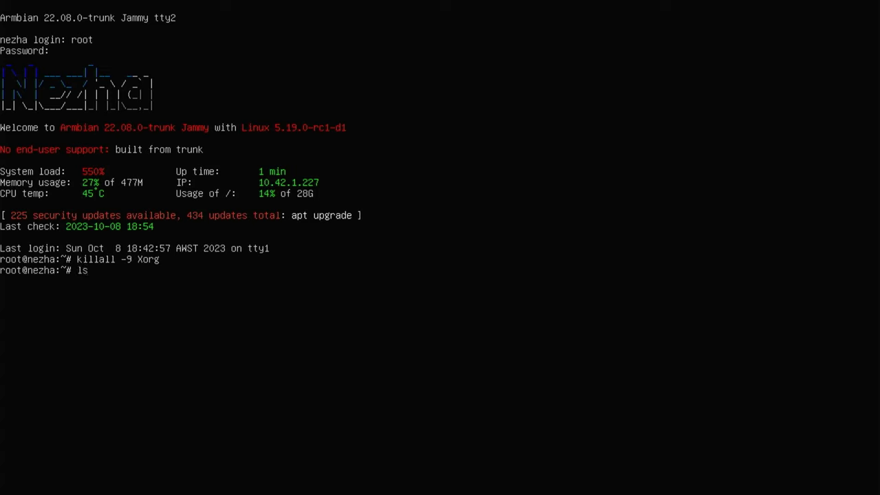
key(Return)
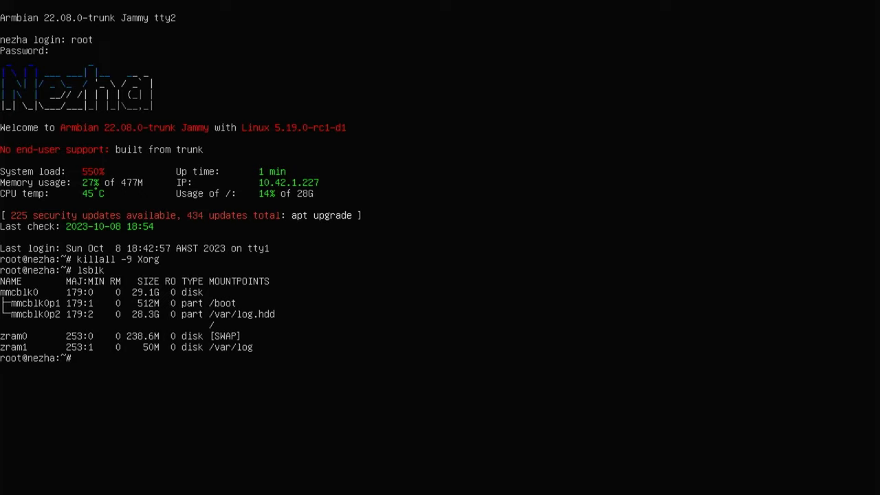
text(lsusb)
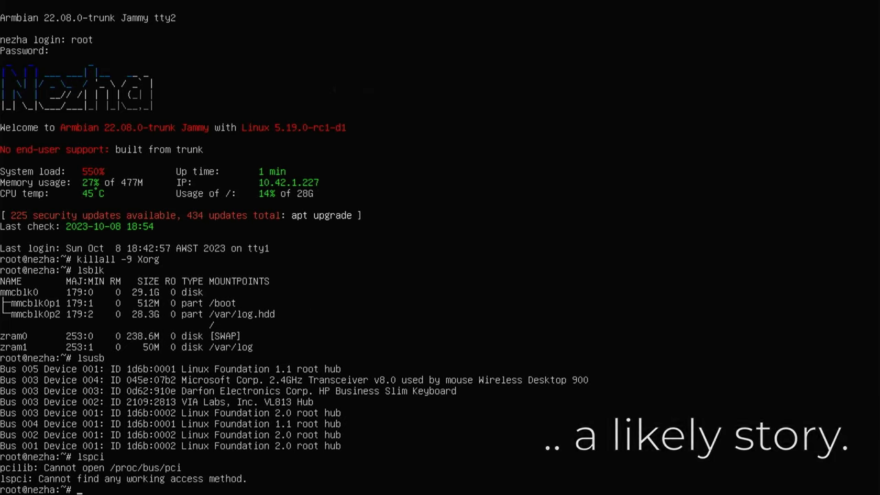
text(fdisk /dev/mmcblk0)
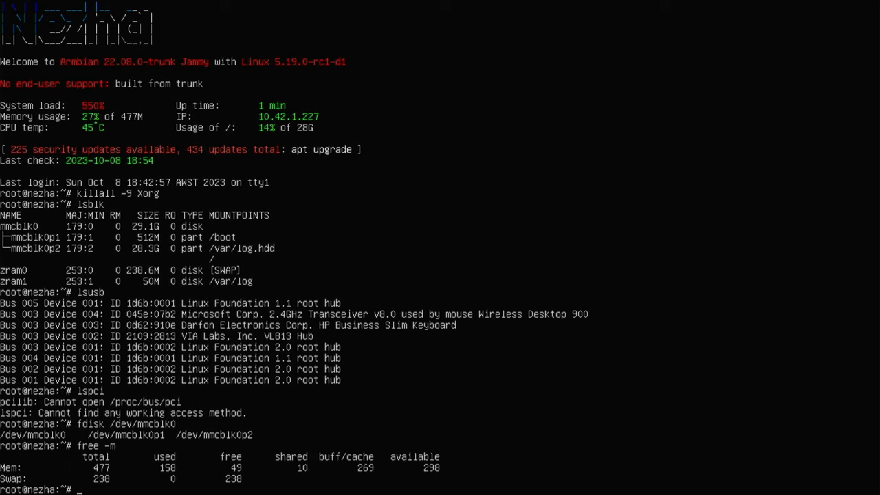
Tab-list the files under /boot, then run lsmod to show loaded kernel modules.
text(vi /)
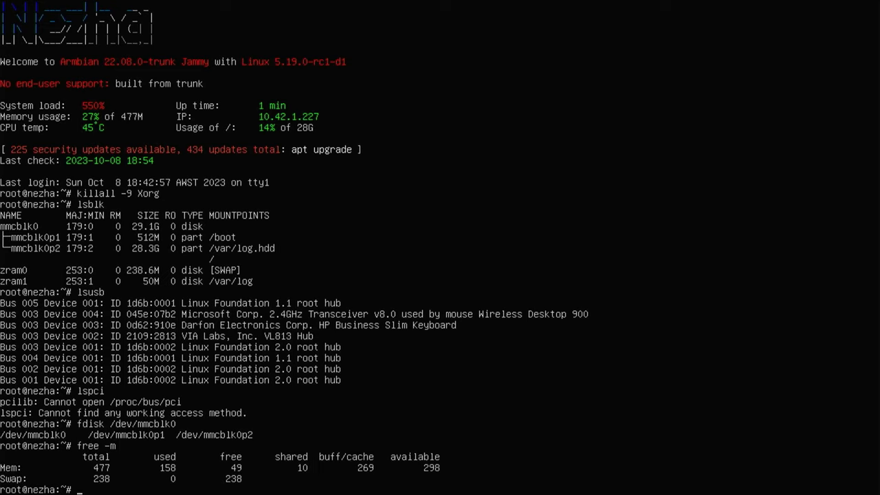
text(vi /booot/)
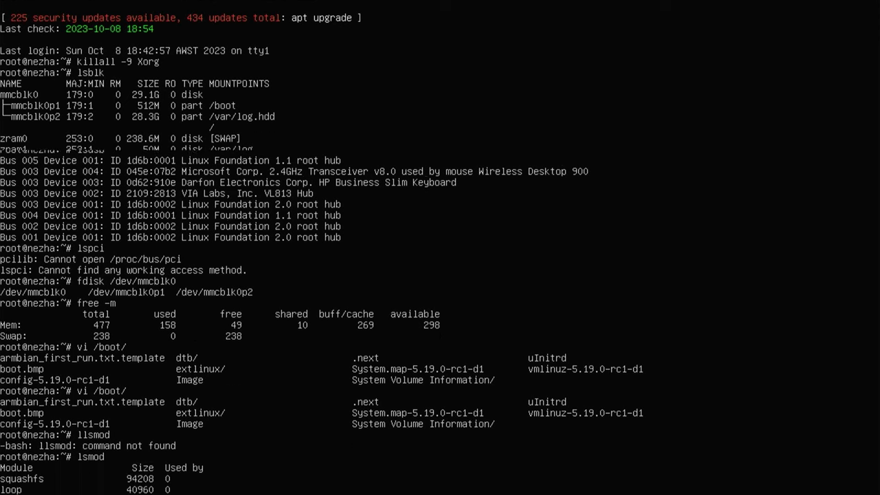
scroll(down, 3)
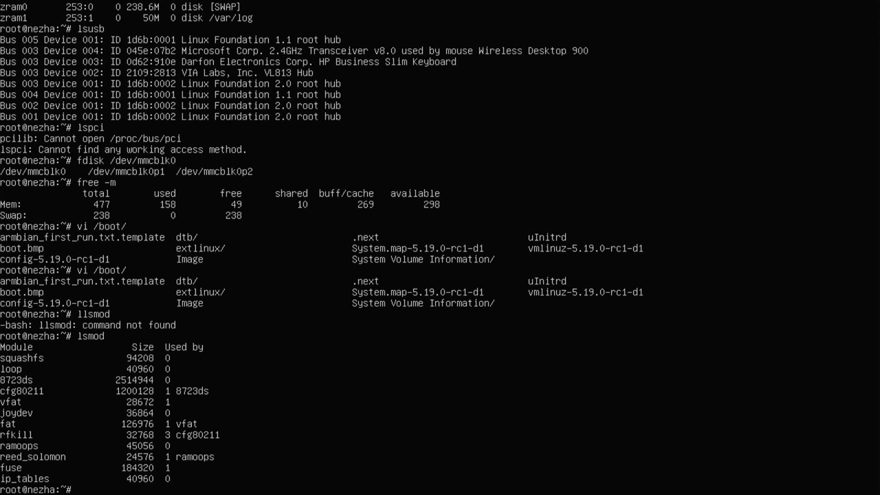